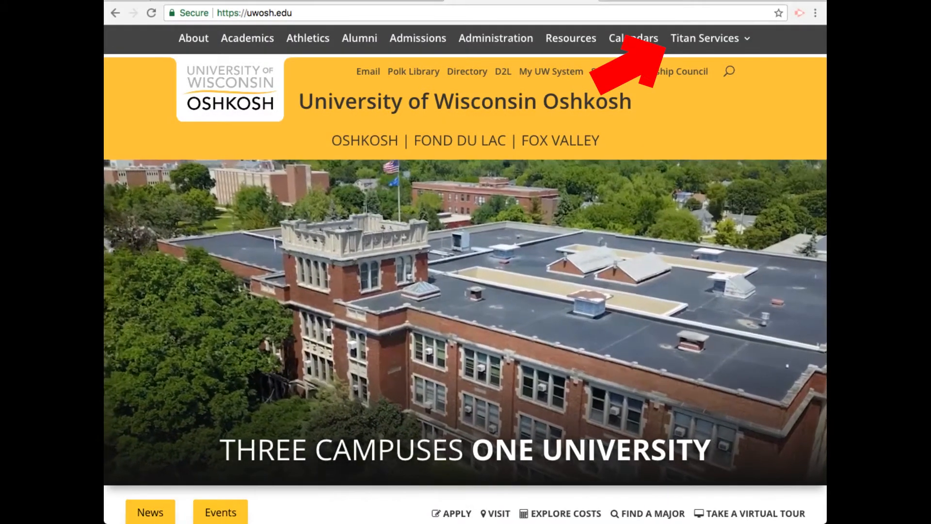
Go to the Registrar's TitanWeb information page via the Titan Services menu.
left_click(705, 38)
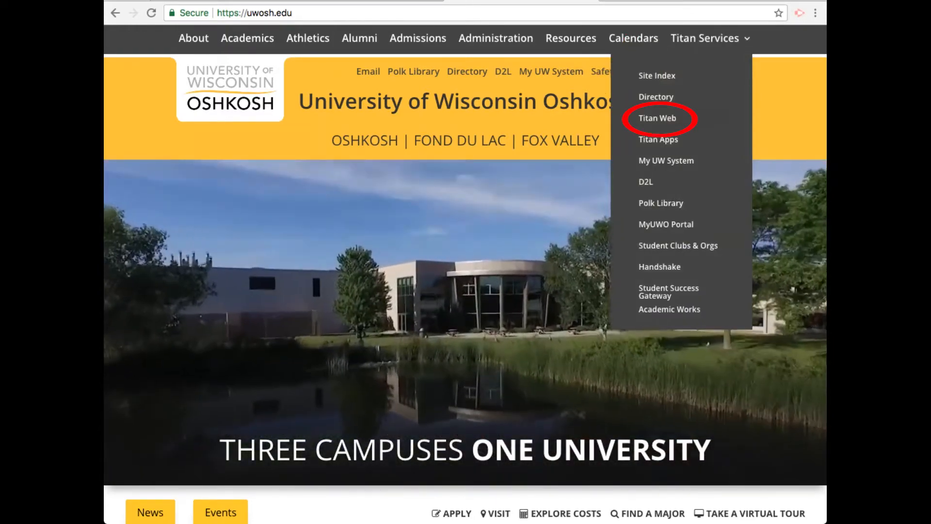
left_click(657, 117)
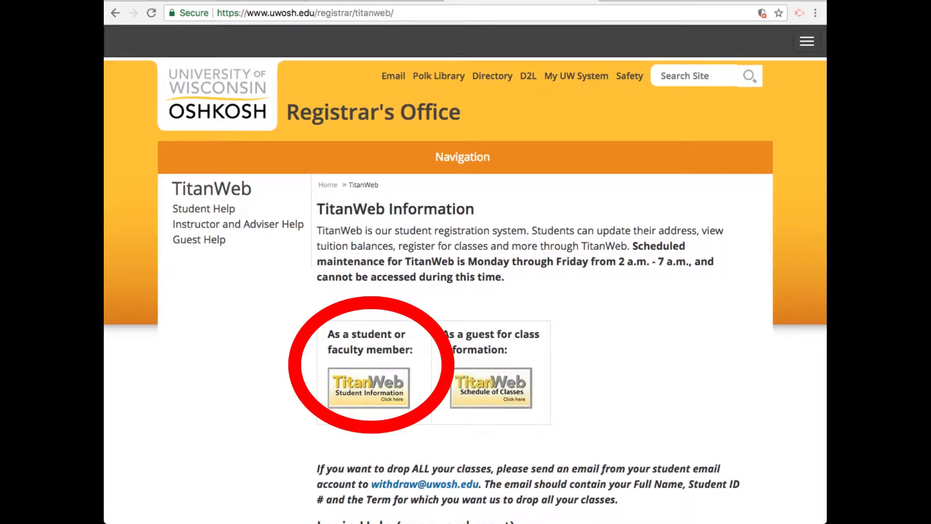
Open the student TitanWeb sign-in page and enter user ID 'W1234' and password.
left_click(368, 389)
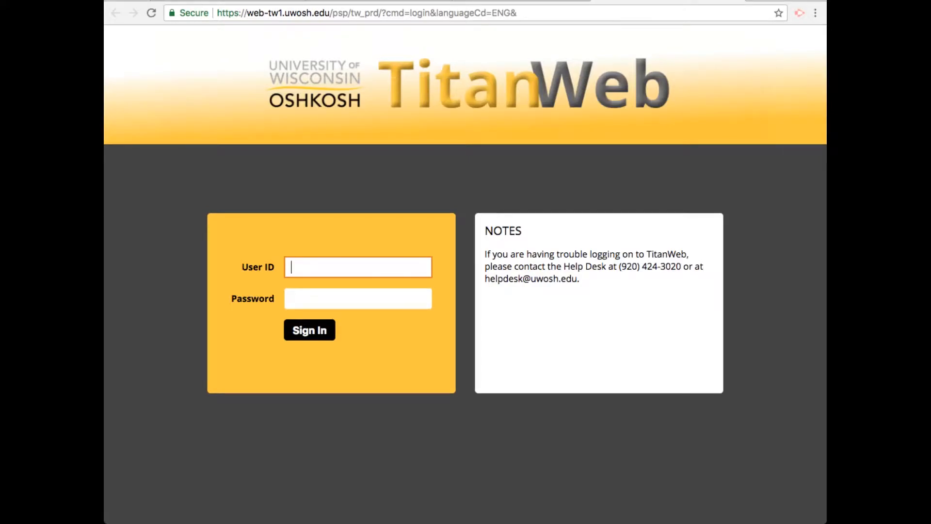
type("W")
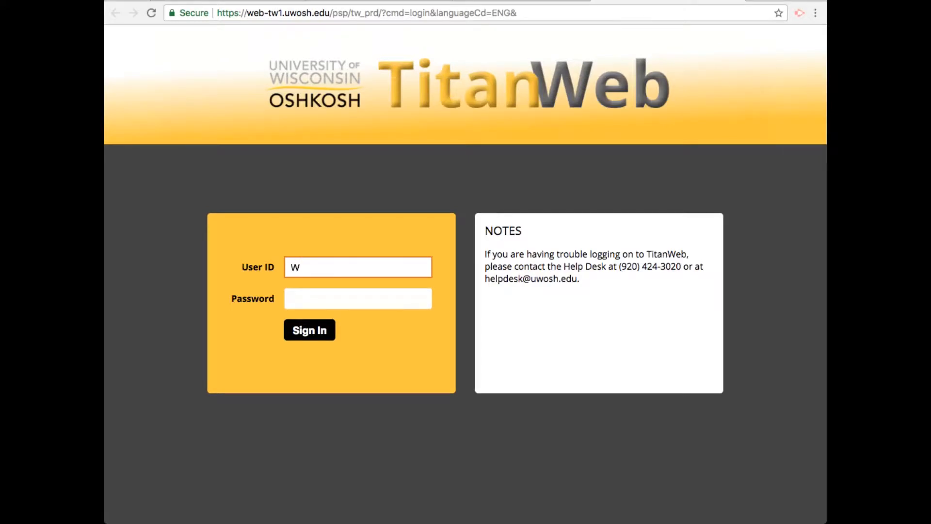
type("1234567")
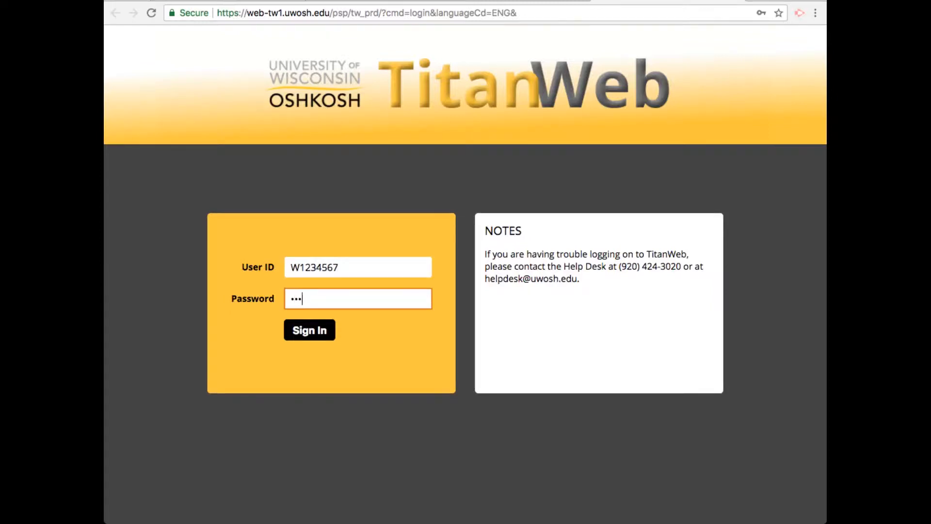
type("•")
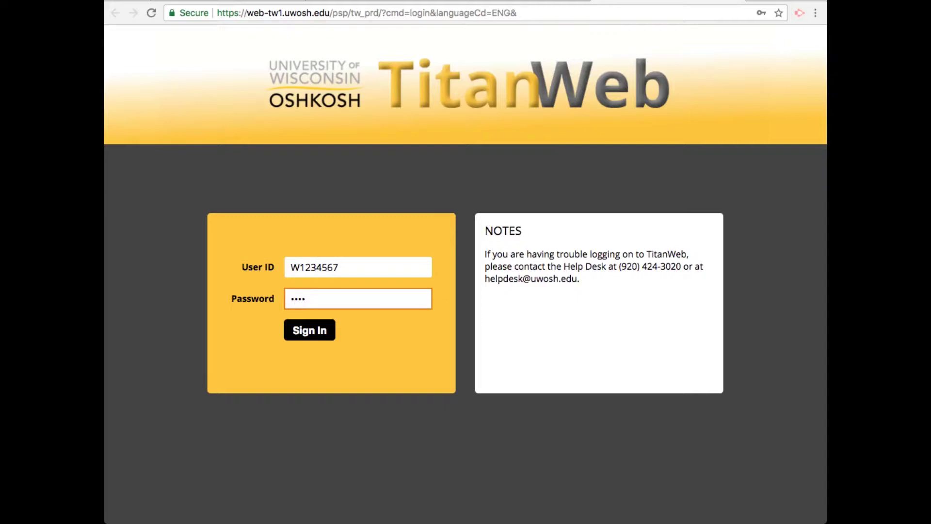
type("••")
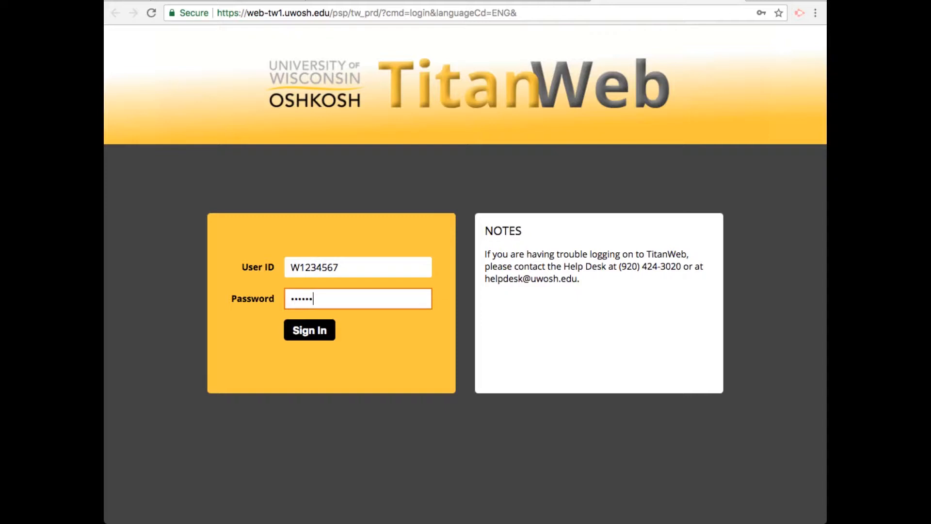
type("••")
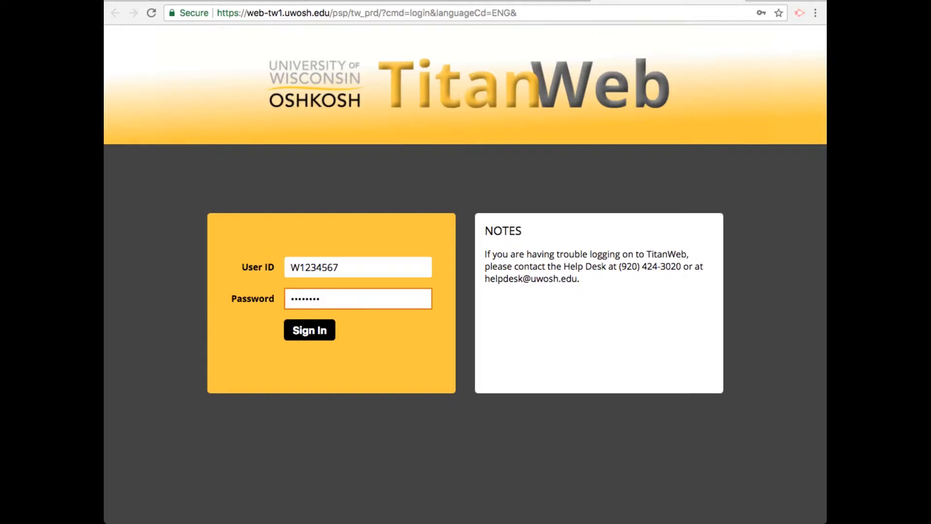
left_click(309, 330)
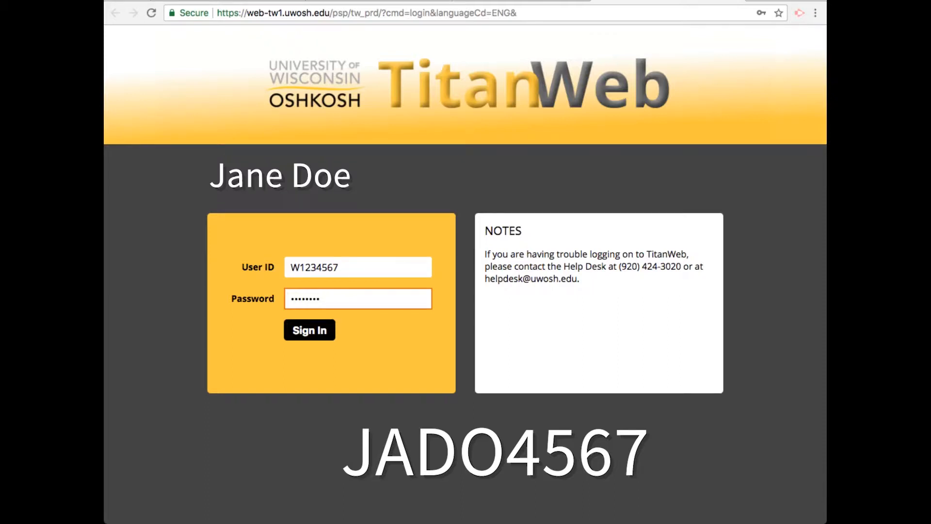
Sign in to reach the Student Center home page.
left_click(309, 329)
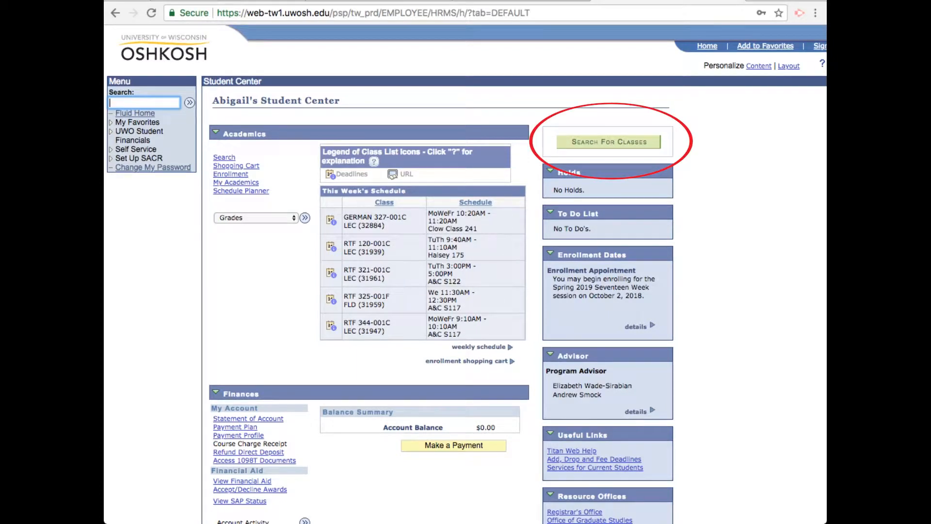
Open Search for Classes and enter '(XL)' as the course keyword.
left_click(610, 142)
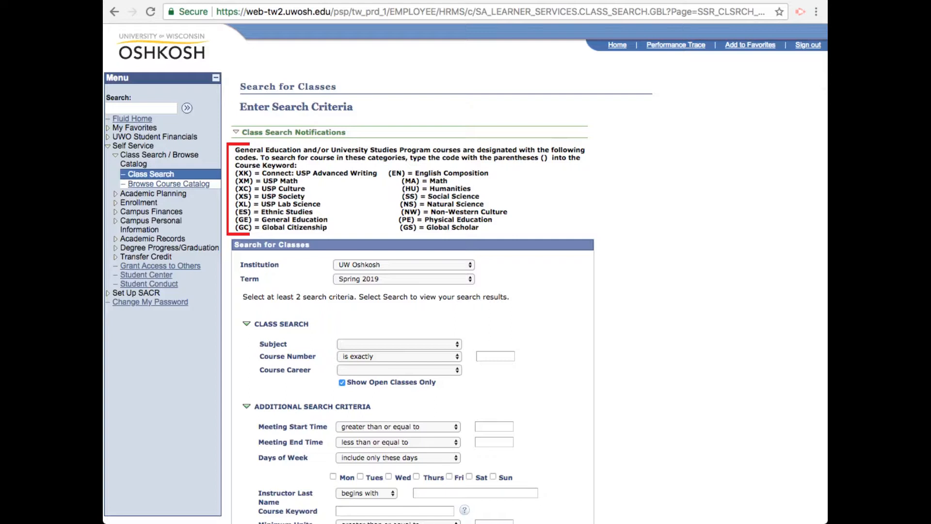
scroll("down", 3)
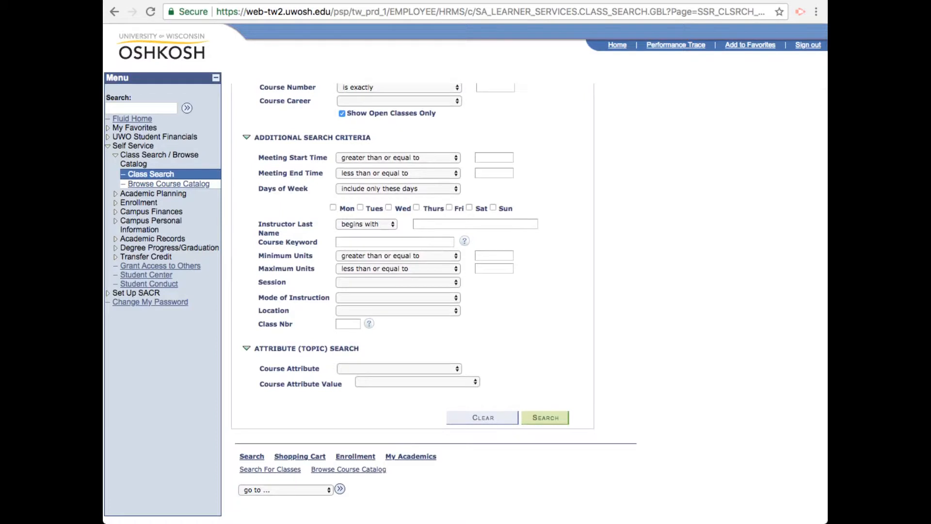
left_click(394, 242)
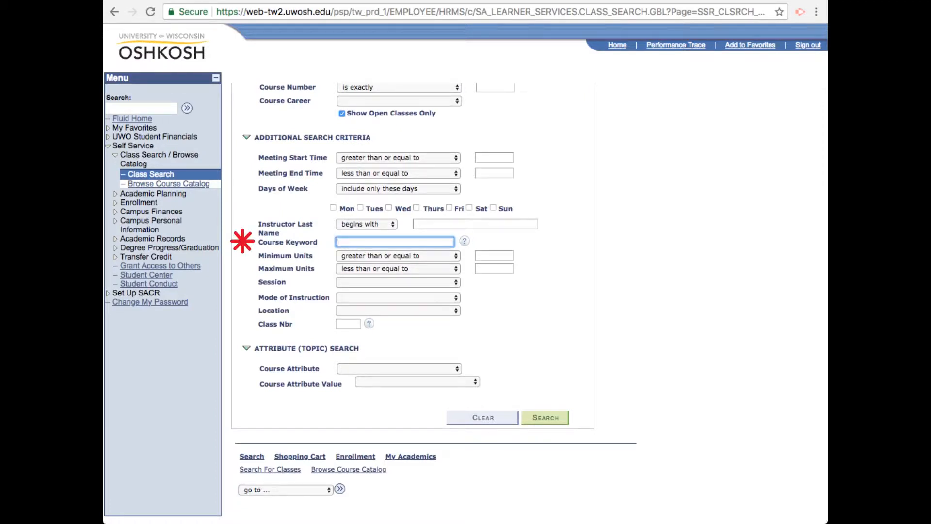
type("(XL")
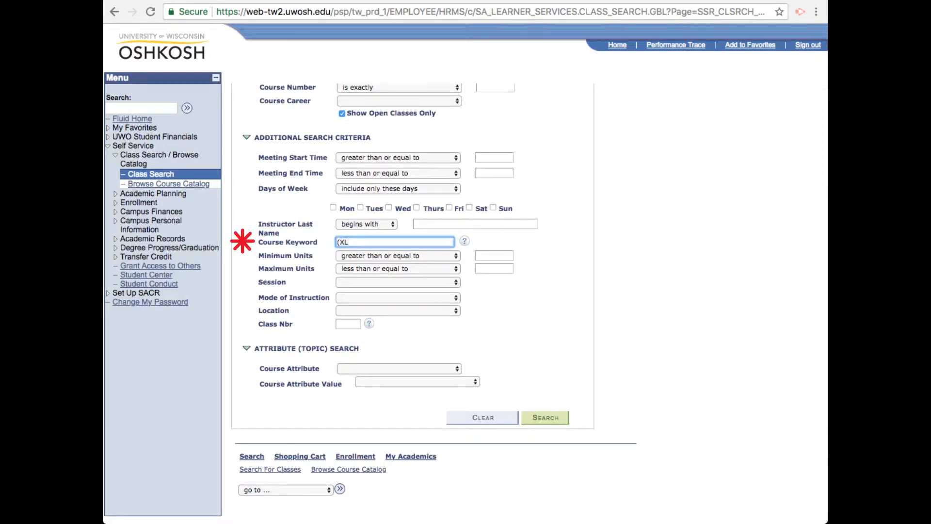
type(")")
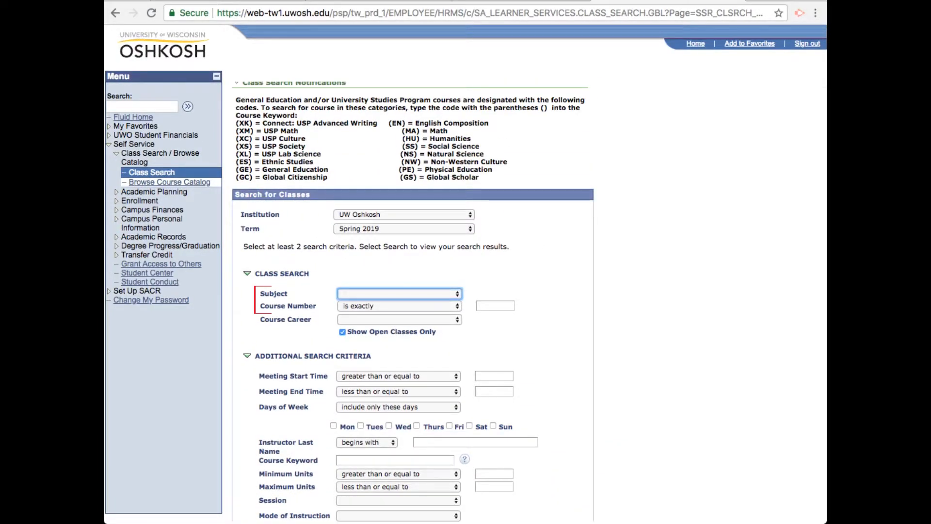
Search Biology courses numbered ≤200 in the Fourteen Week session.
left_click(399, 294)
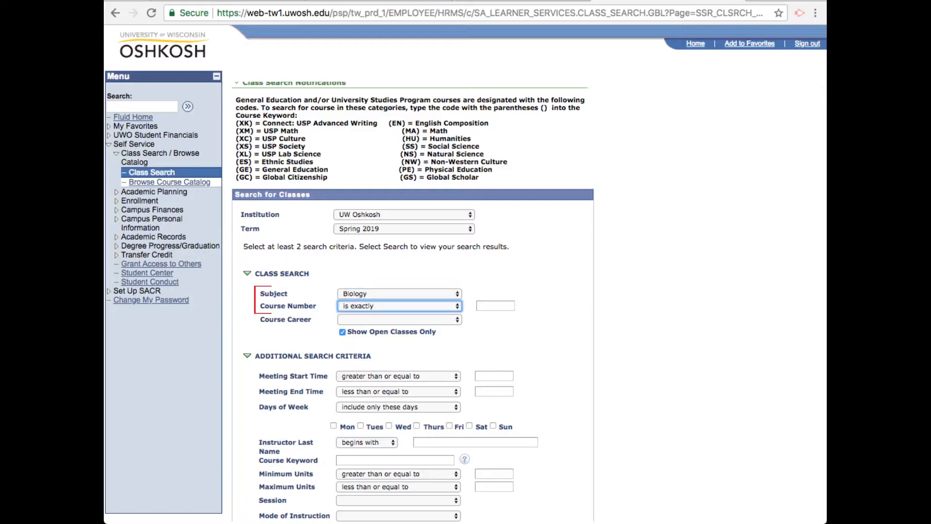
left_click(399, 306)
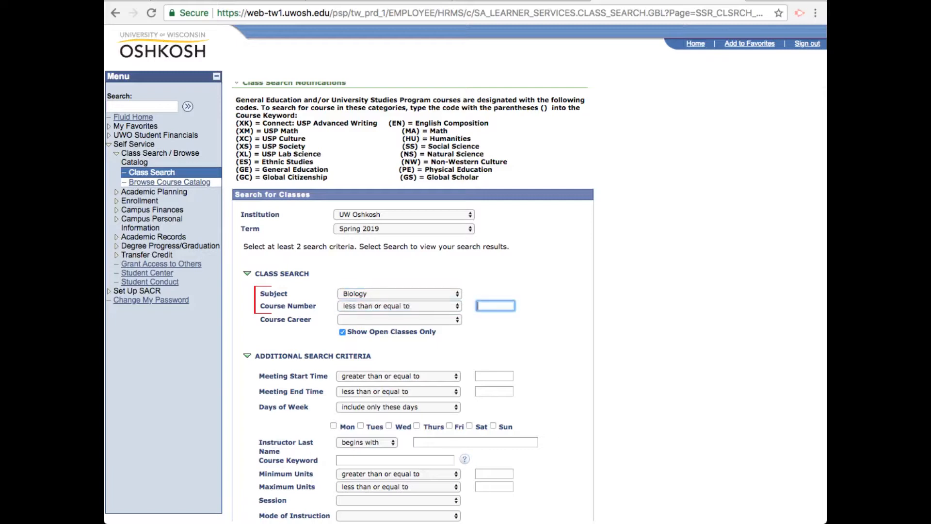
type("200")
left_click(395, 460)
type("XL")
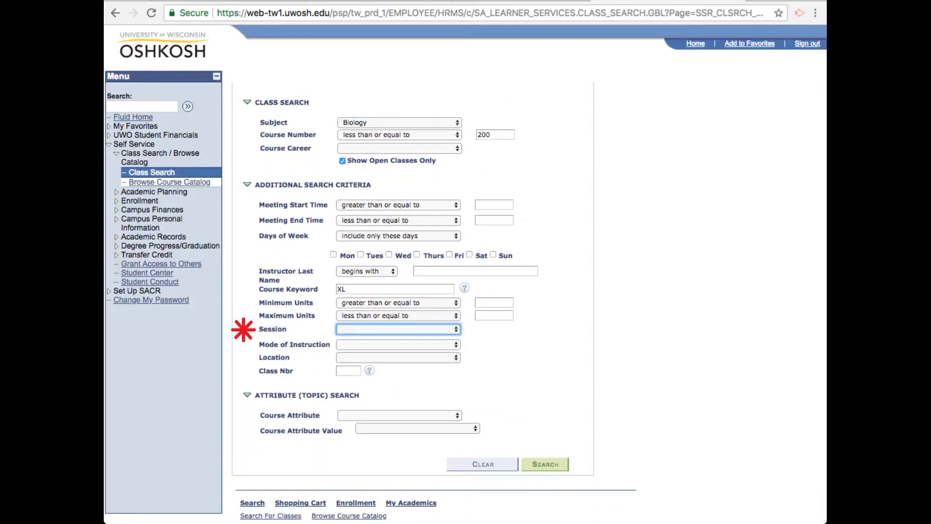
left_click(398, 329)
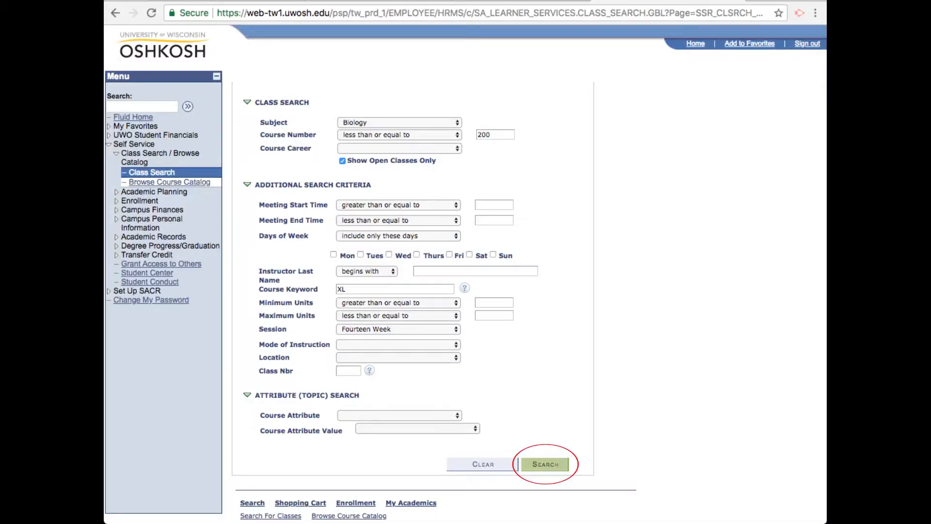
left_click(544, 463)
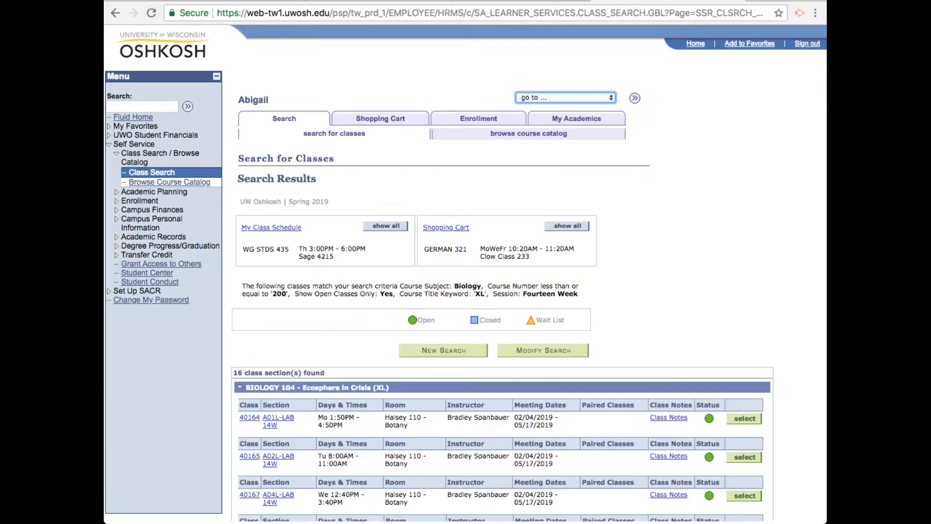
scroll("down", 3)
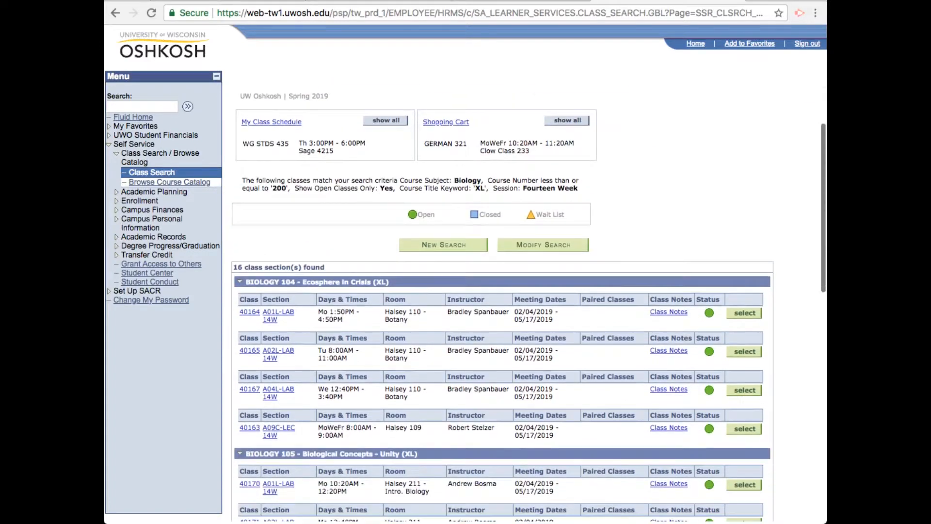
scroll("down", 3)
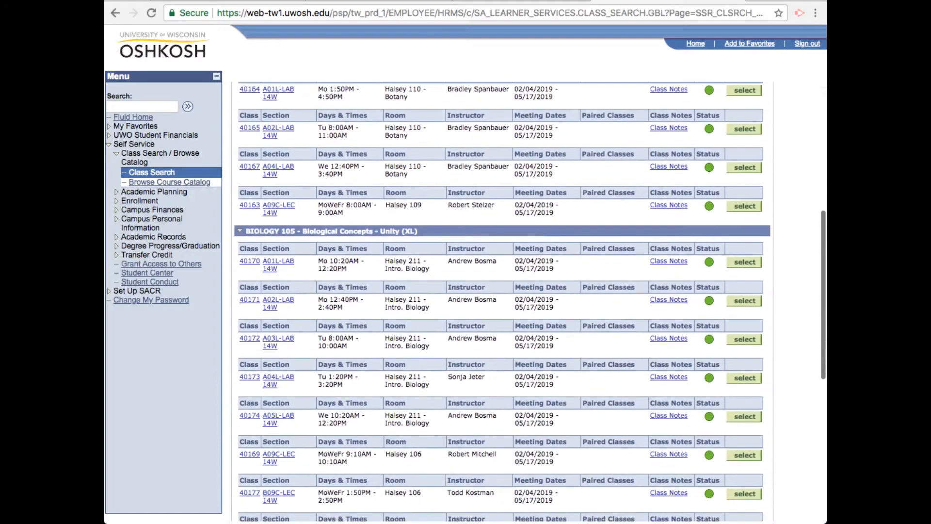
scroll("down", 3)
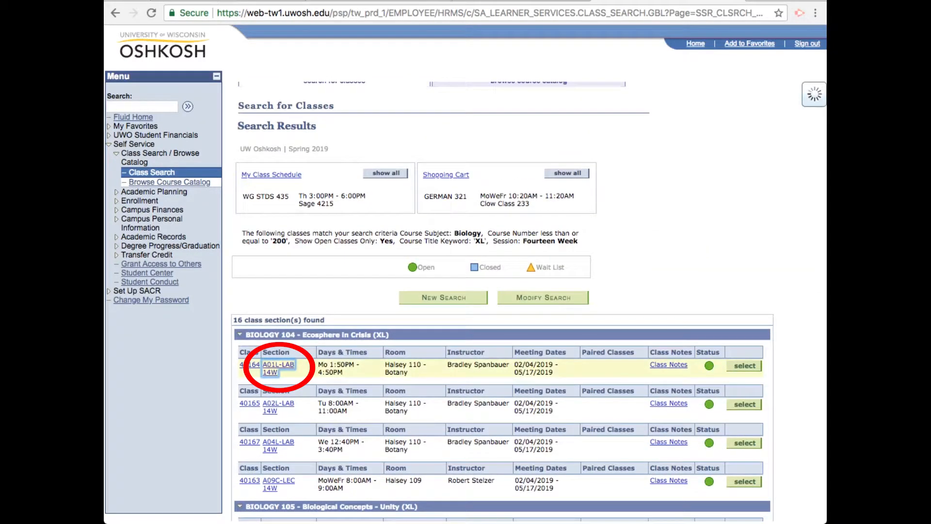
left_click(278, 365)
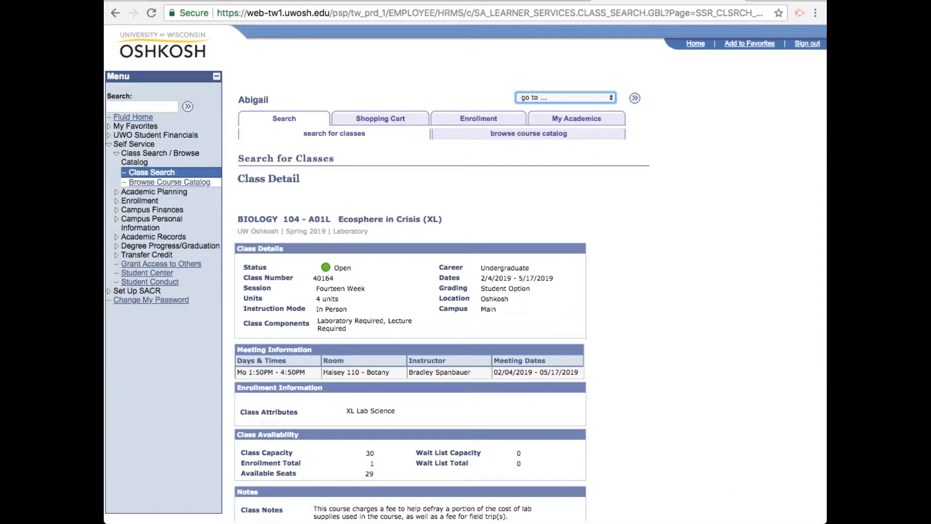
scroll("down", 3)
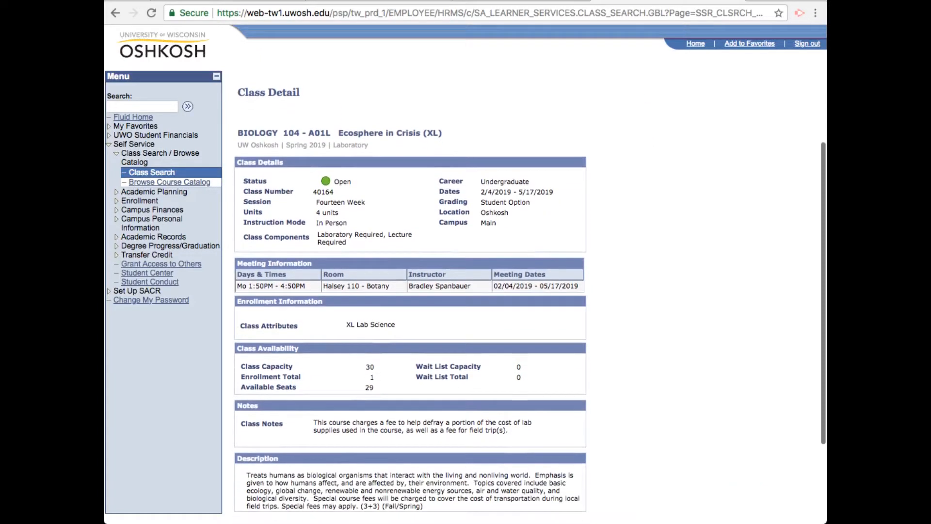
scroll("down", 3)
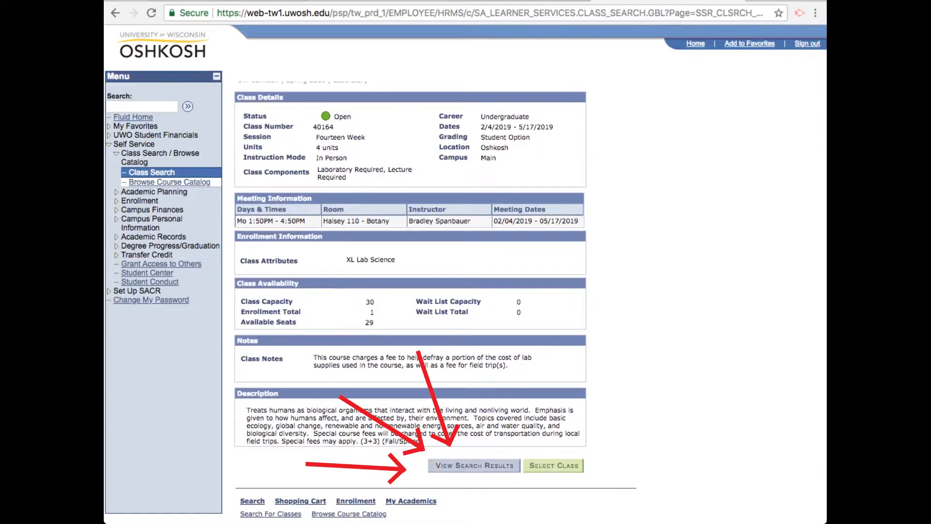
left_click(474, 465)
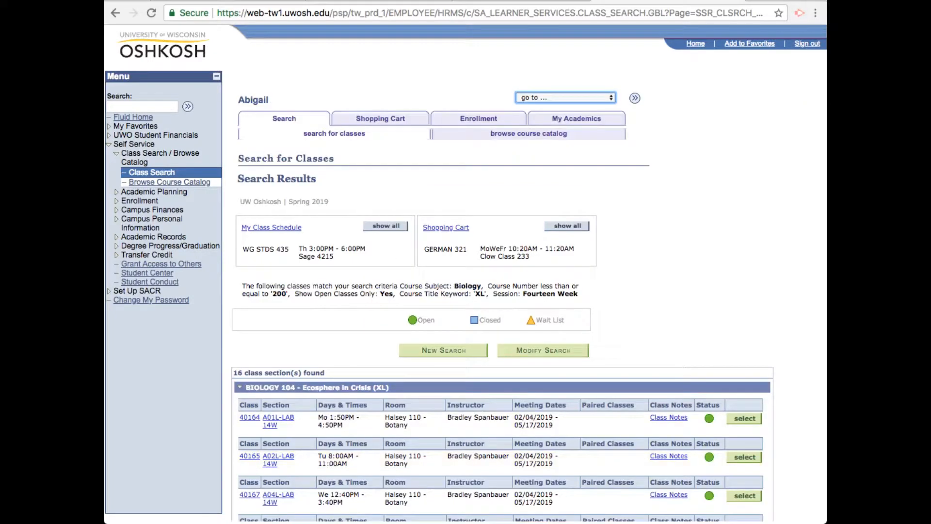
scroll("down", 3)
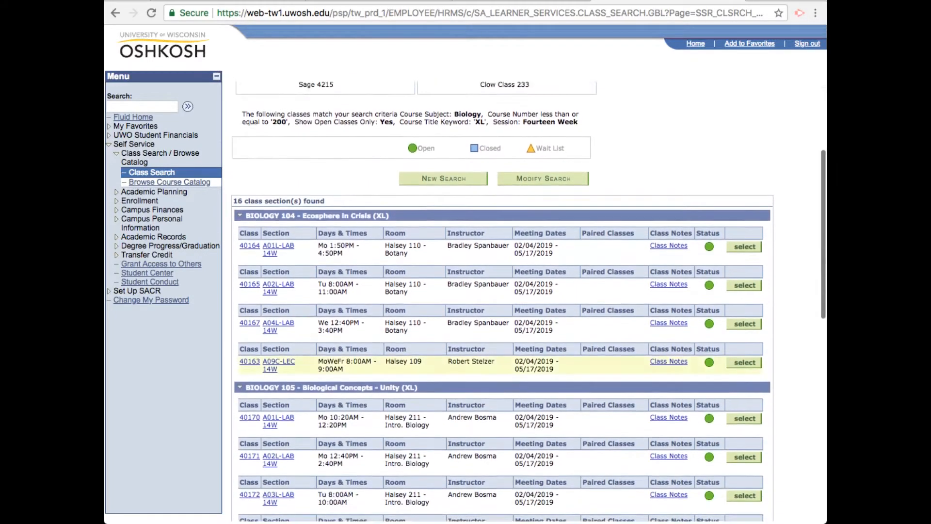
scroll("down", 3)
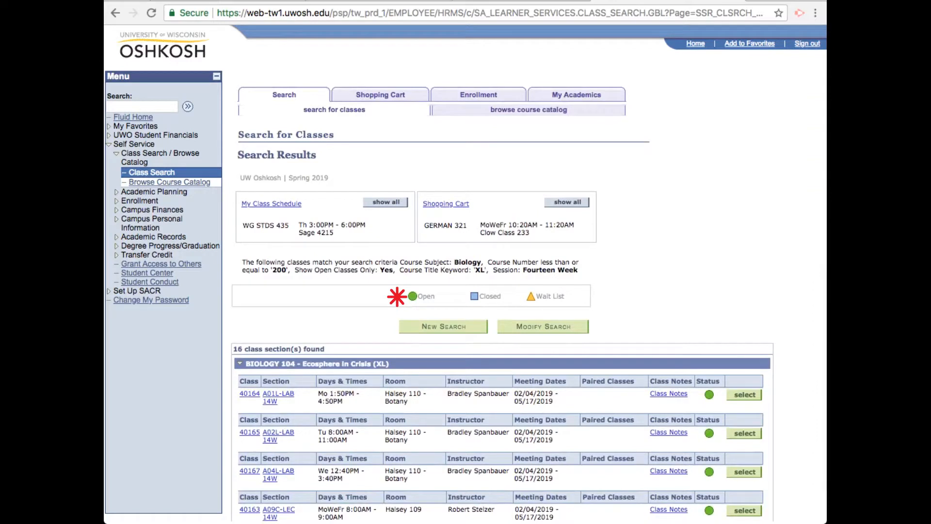
mouse_move(458, 296)
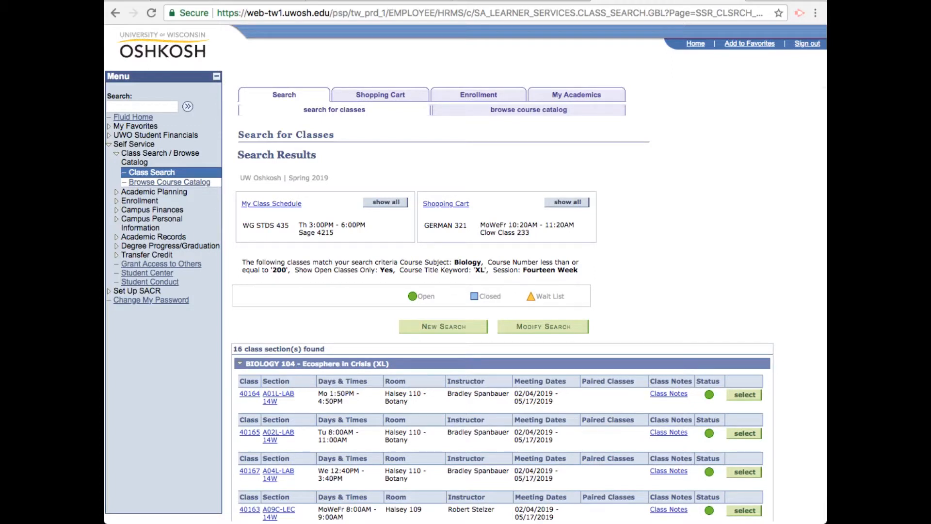
left_click(744, 394)
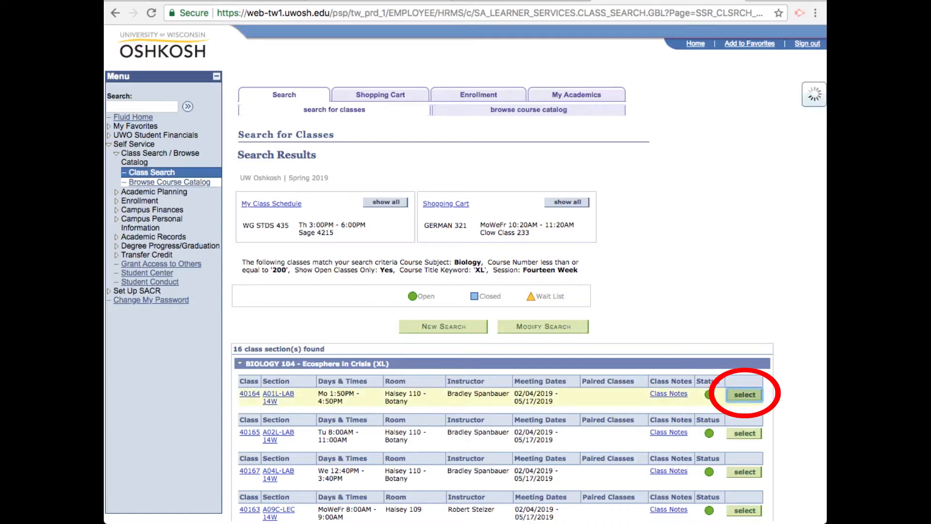
Accept lecture A09C, keep Graded with no wait list, and add Biology 104 to cart.
left_click(745, 394)
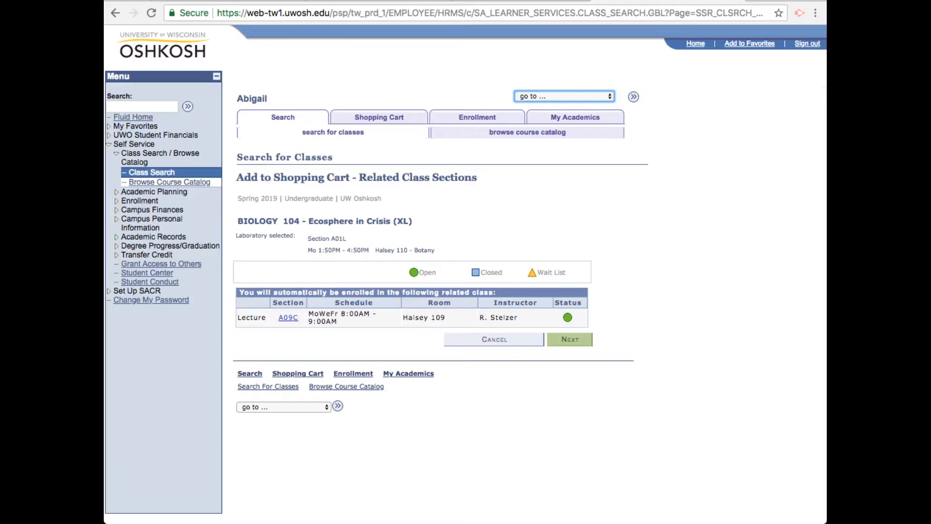
left_click(570, 339)
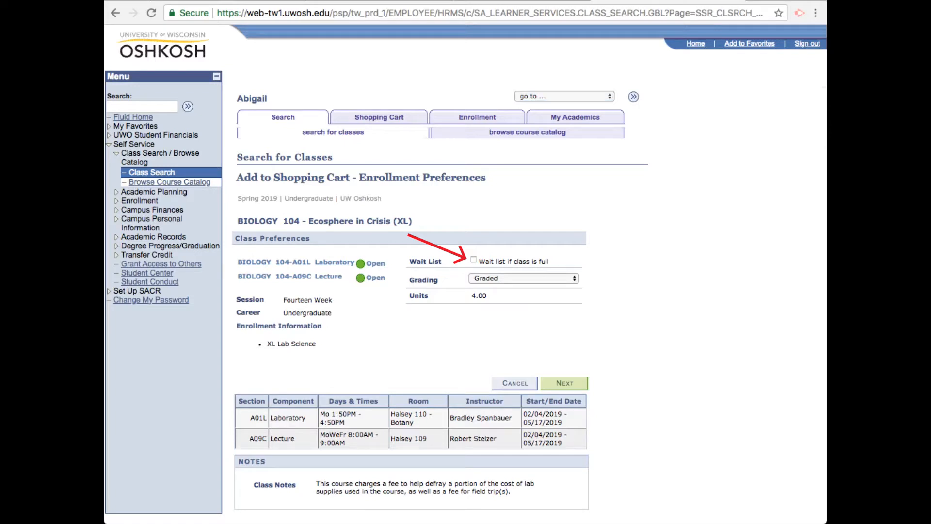
left_click(564, 383)
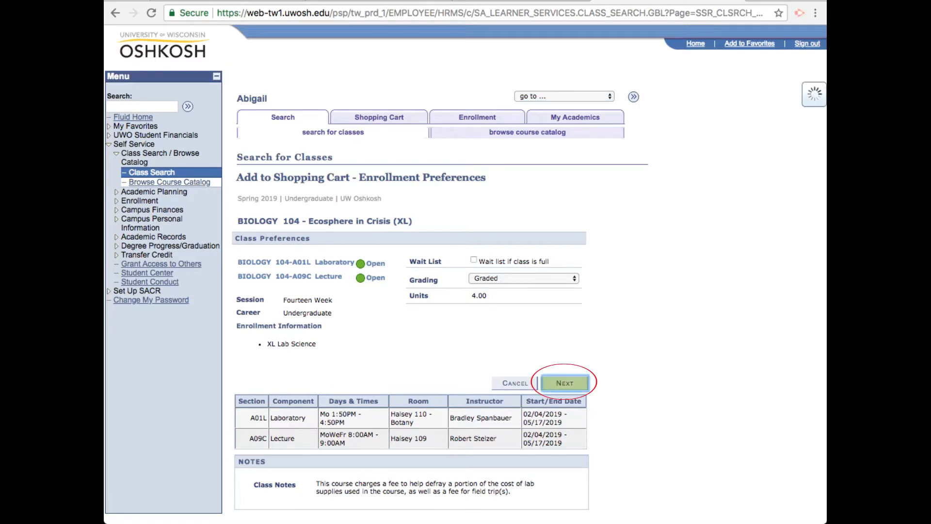
left_click(565, 382)
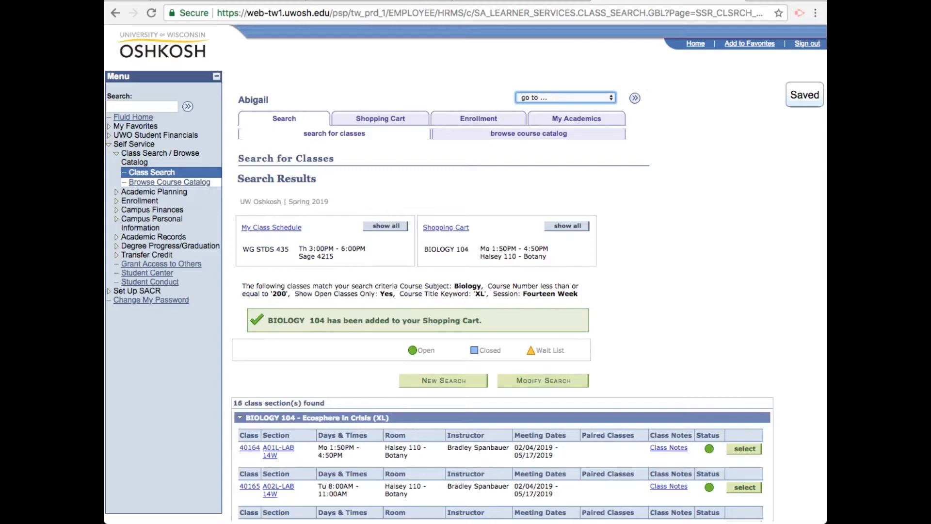
View the Spring 2019 shopping cart and scroll through its listed classes.
left_click(445, 228)
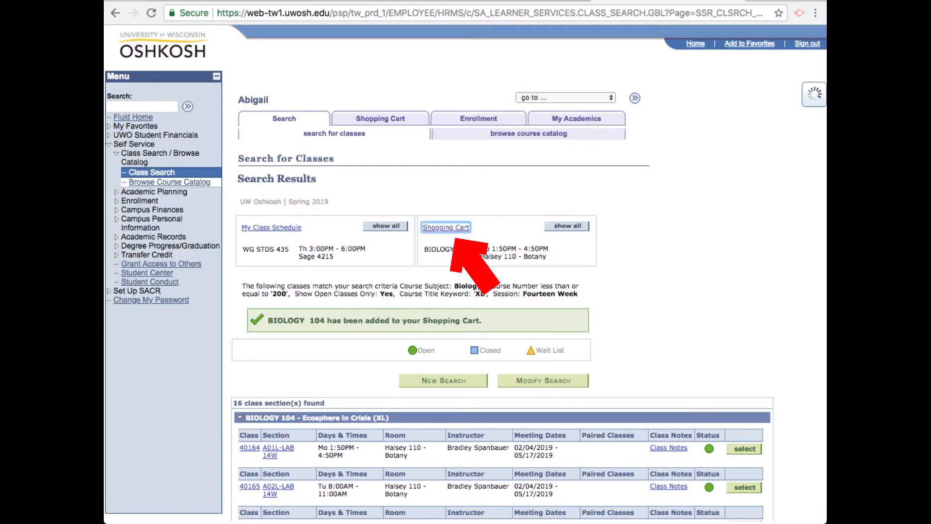
left_click(446, 227)
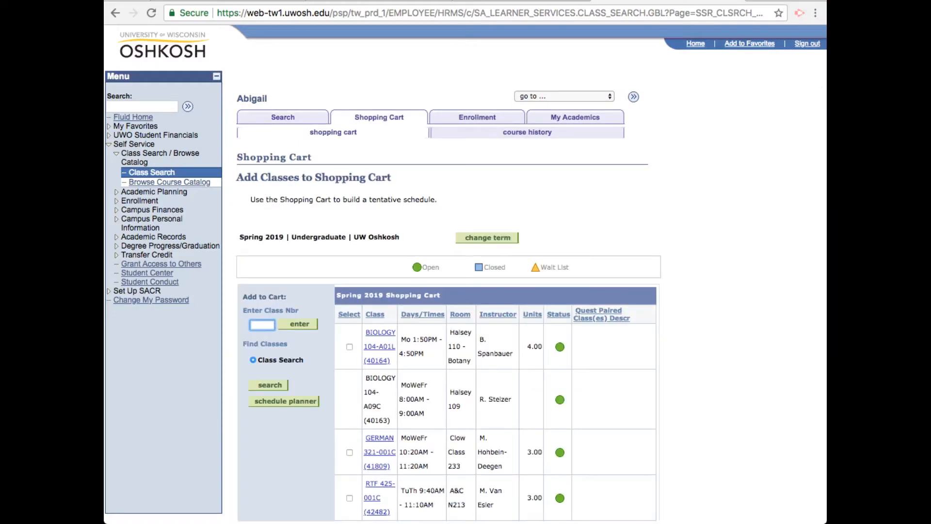
scroll("down", 3)
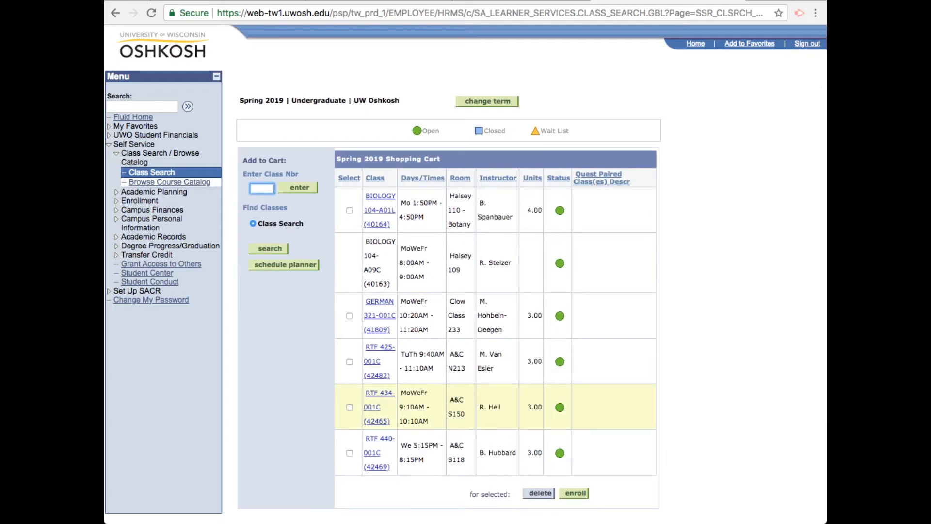
Select RTF 434-001C in the cart and complete its enrollment.
left_click(349, 406)
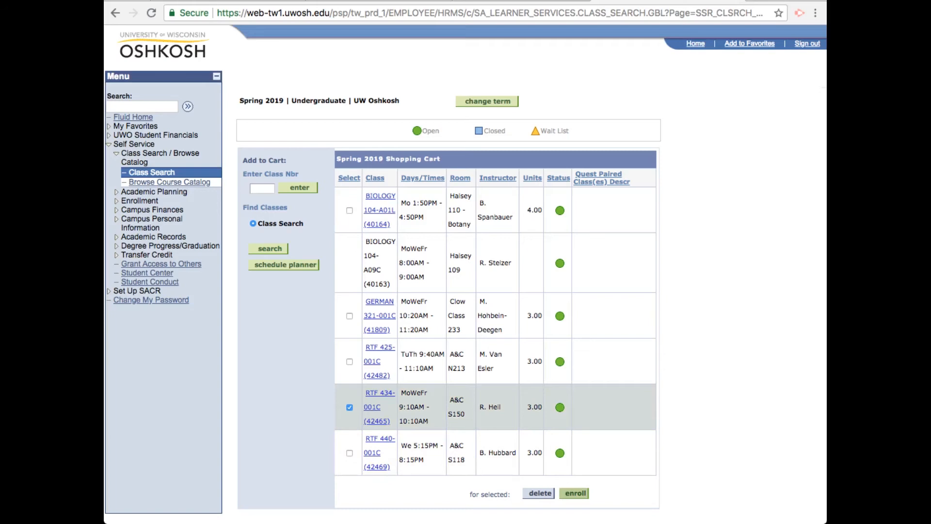
left_click(578, 493)
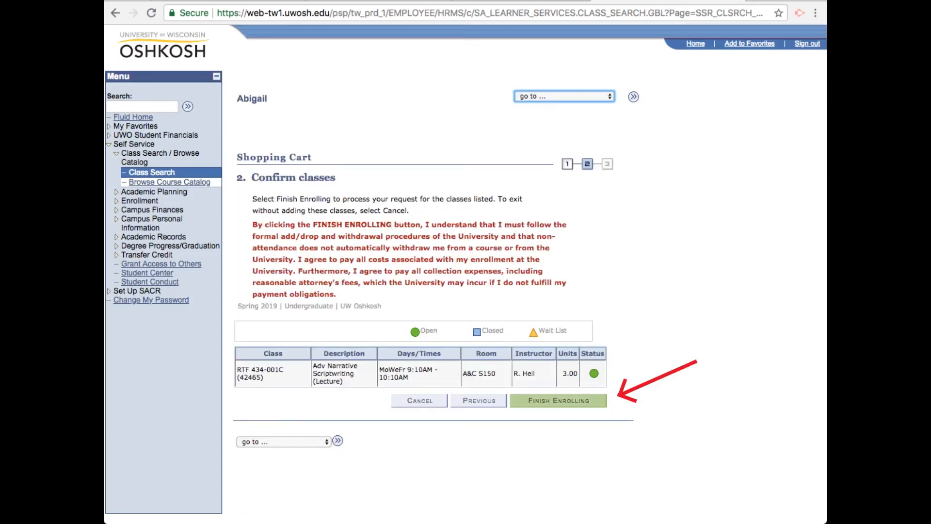
left_click(559, 400)
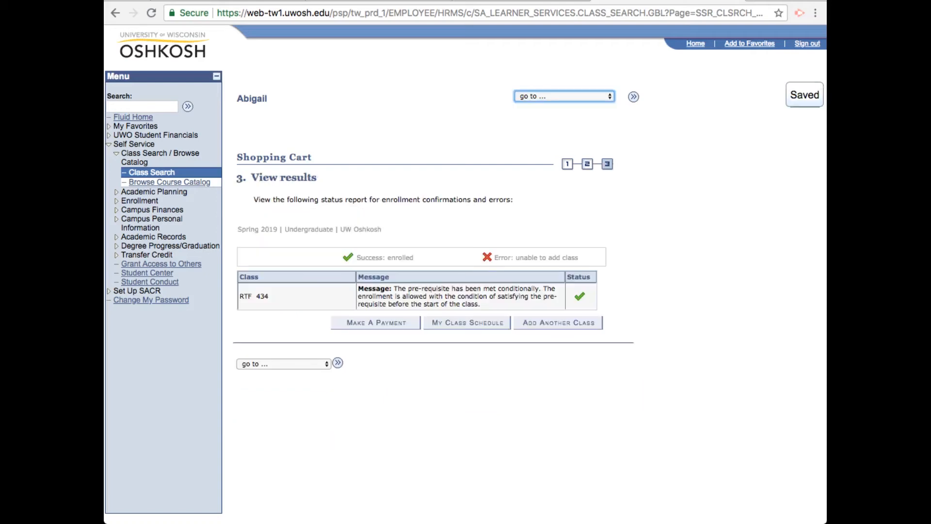